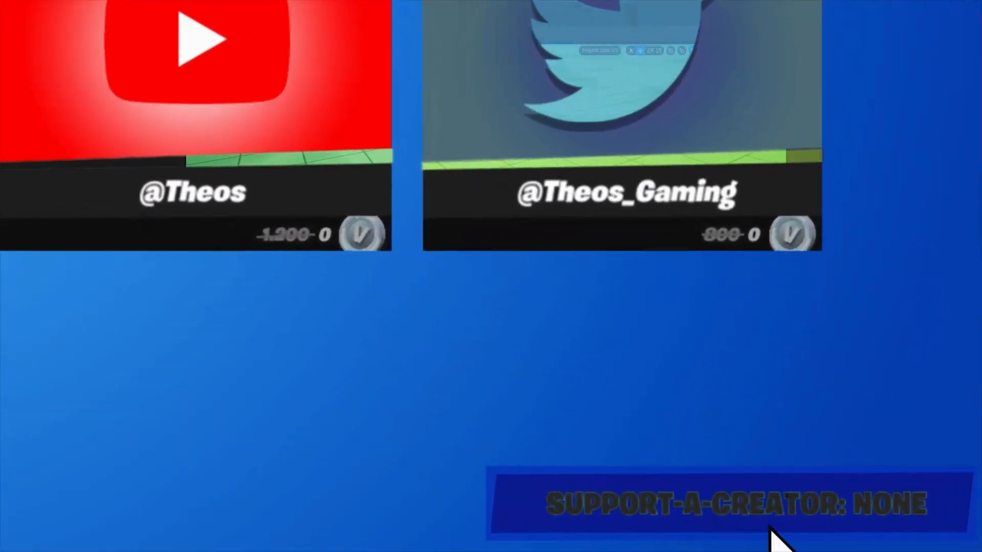
- Find the Cinematic Sequence Device under Fortnite Devices and drag one into the level
{"action": "left_click", "coordinate": [708, 503]}
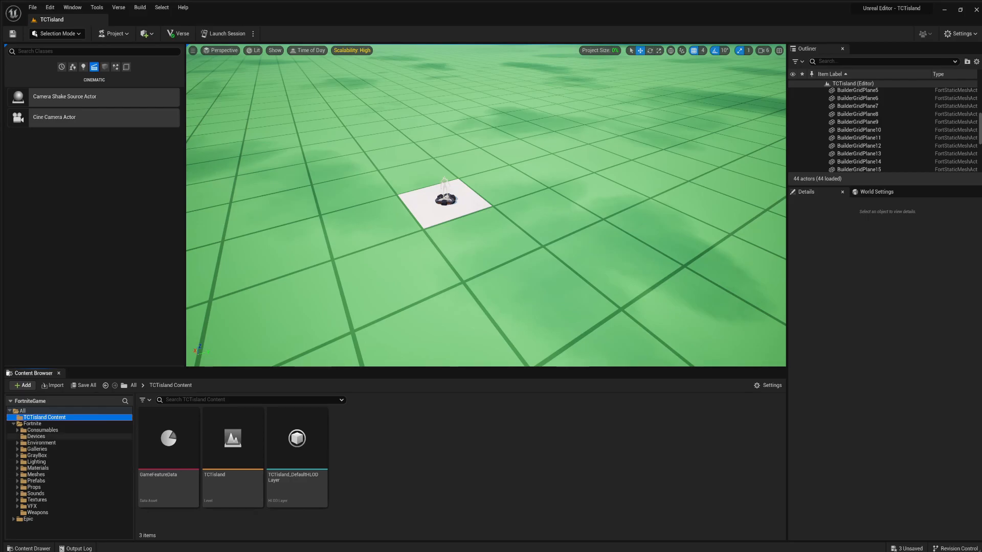
{"action": "left_click", "coordinate": [36, 436]}
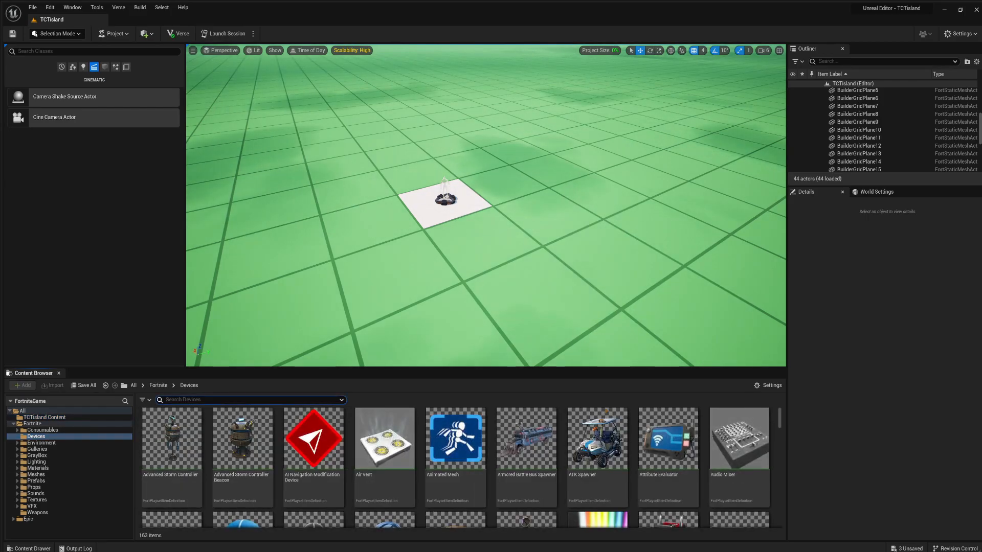
{"action": "type", "text": "cine"}
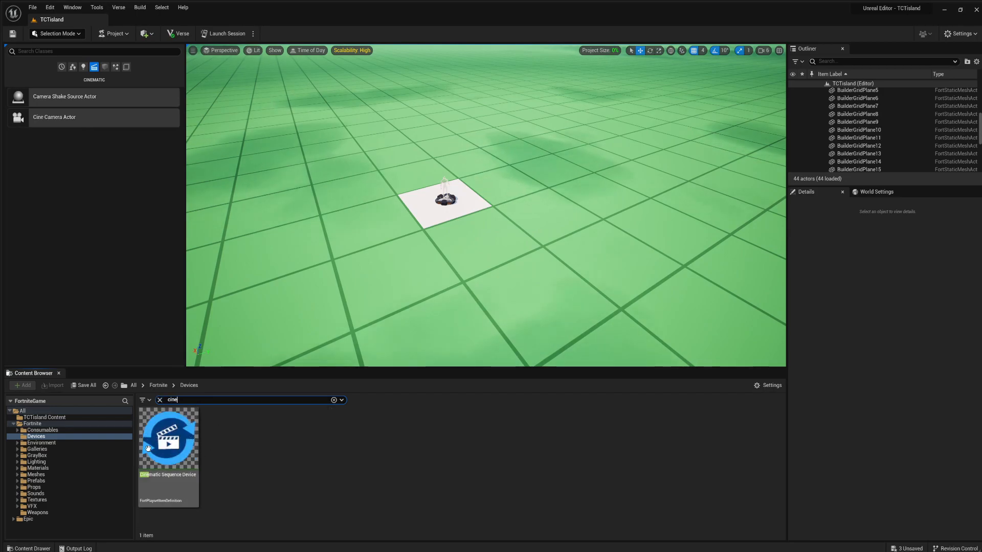
{"action": "left_click_drag", "start_coordinate": [168, 438], "coordinate": [405, 246]}
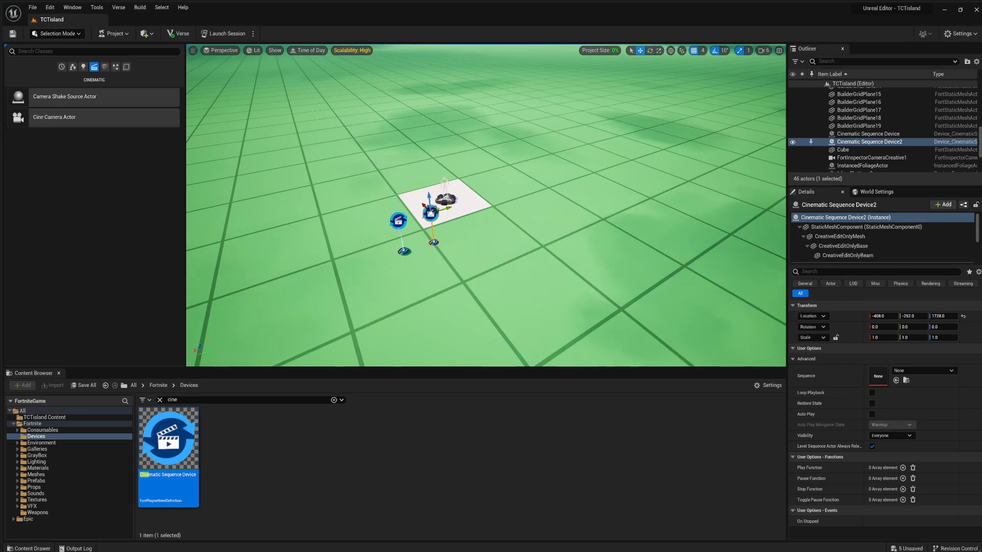
- Reposition the two Cinematic Sequence Devices side by side near the white spawn pad
{"action": "left_click", "coordinate": [868, 133]}
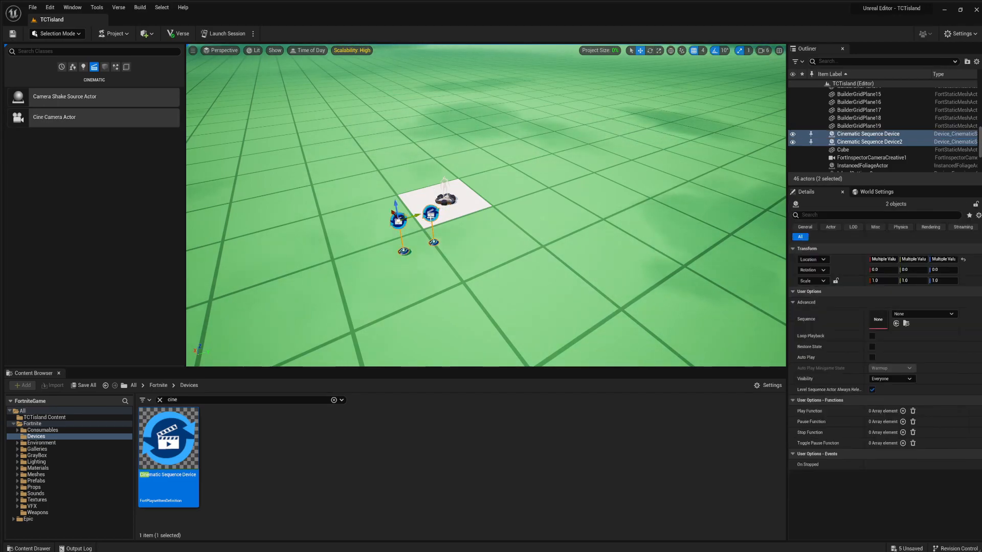
{"action": "left_click", "coordinate": [868, 134]}
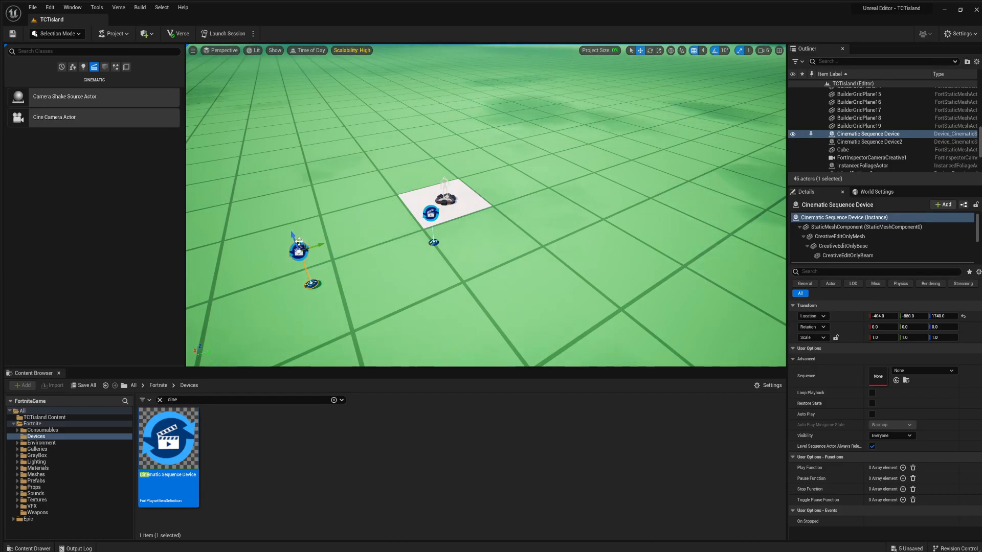
{"action": "left_click_drag", "start_coordinate": [298, 249], "coordinate": [295, 222]}
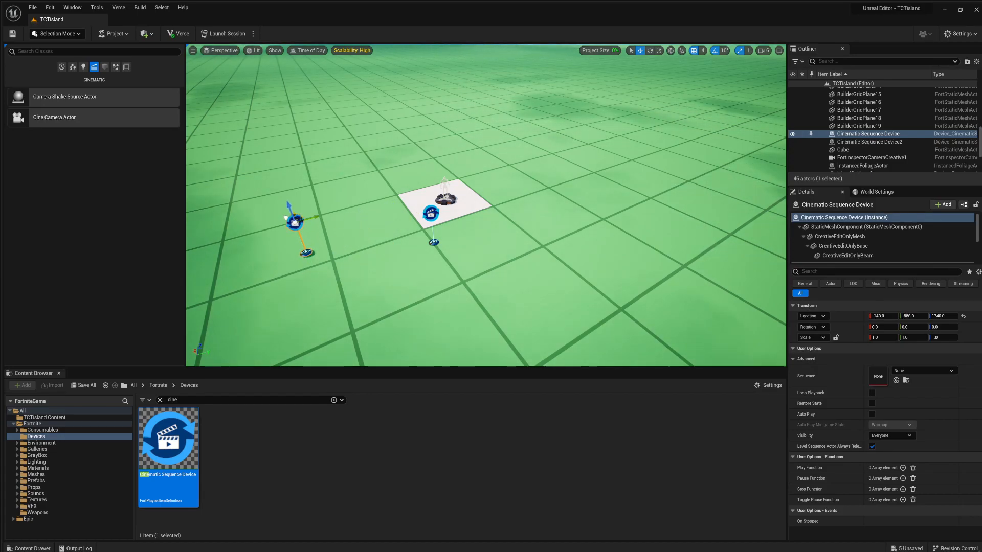
{"action": "left_click", "coordinate": [869, 141]}
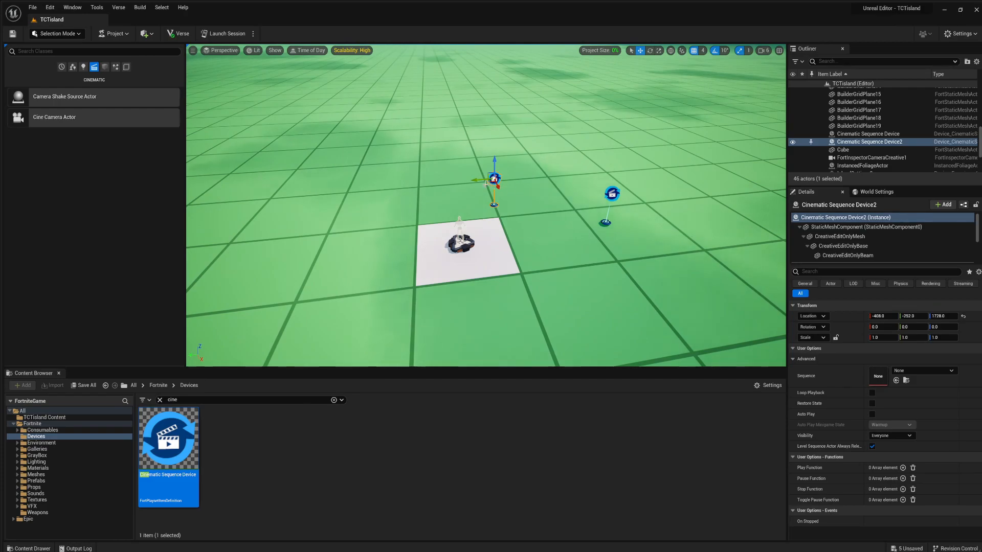
{"action": "left_click_drag", "start_coordinate": [494, 179], "coordinate": [541, 176]}
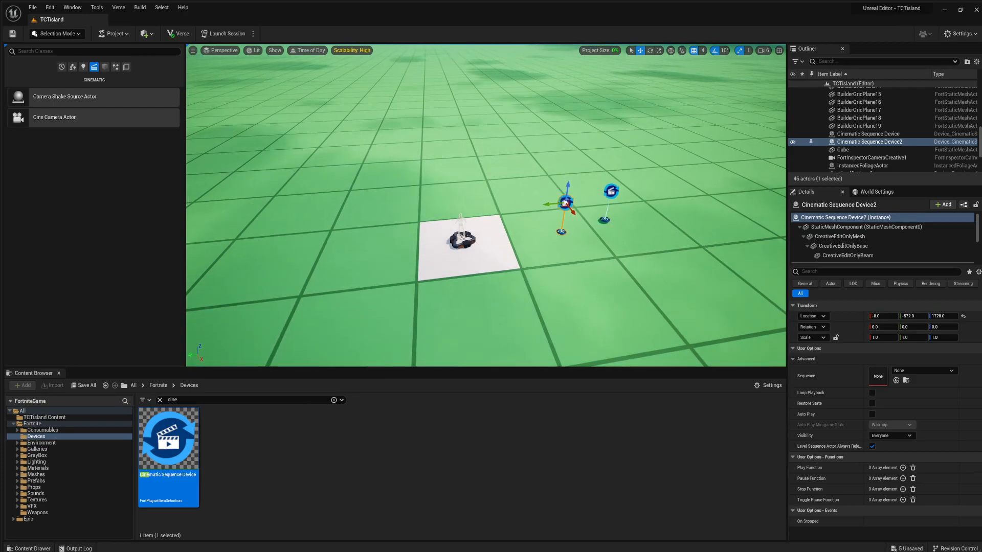
{"action": "left_click_drag", "start_coordinate": [566, 185], "coordinate": [560, 200]}
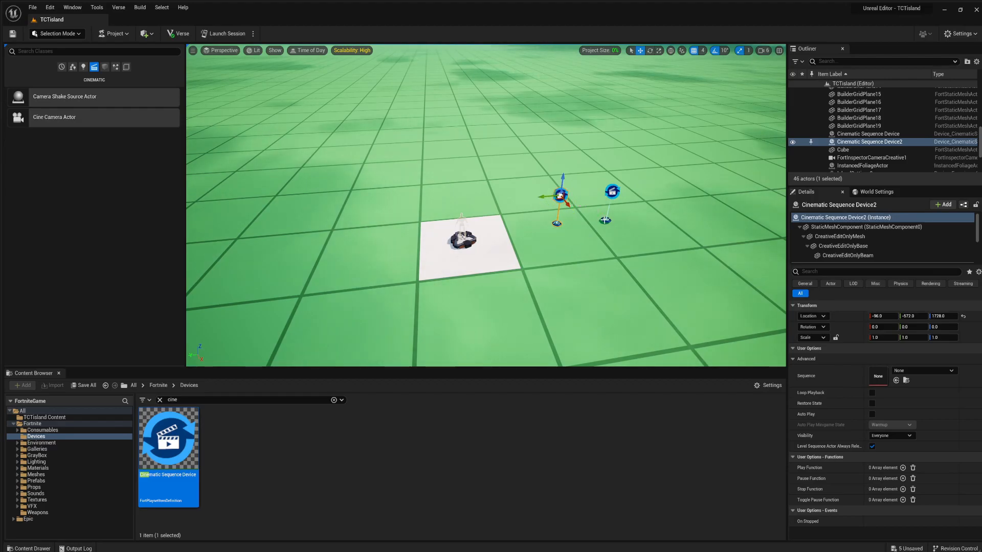
{"action": "left_click", "coordinate": [868, 133]}
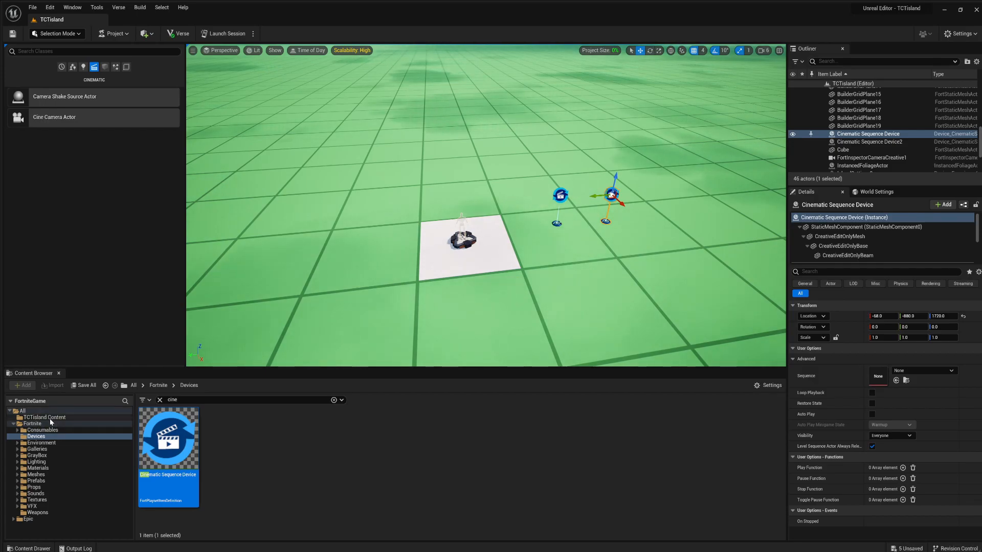
- Open the Slow level sequence from TCTisland content in Sequencer
{"action": "left_click", "coordinate": [44, 417]}
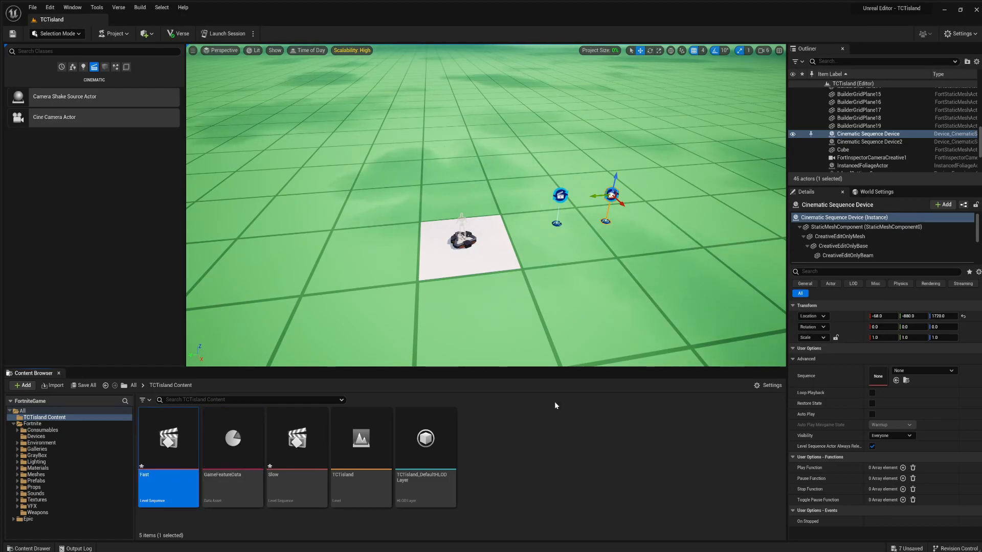
{"action": "double_click", "coordinate": [167, 438]}
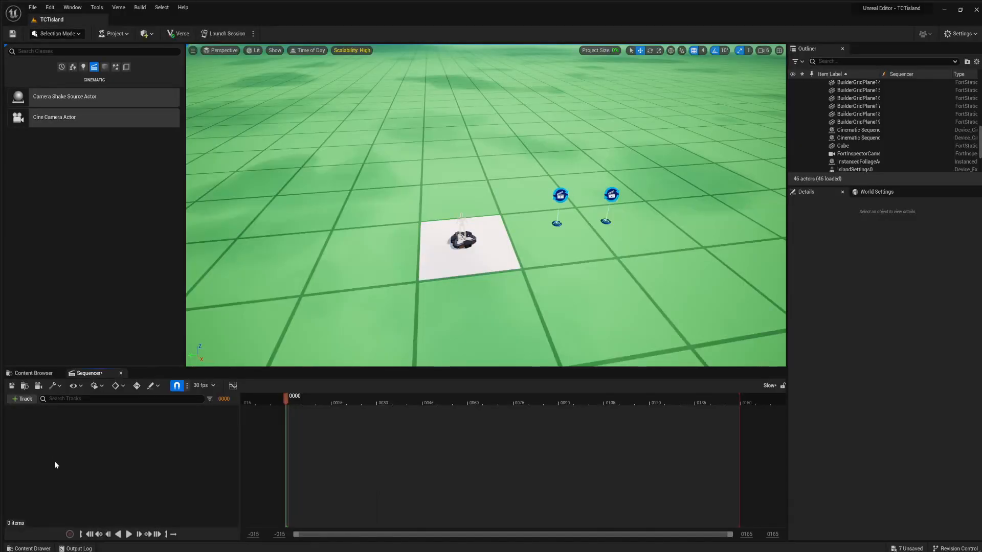
- Add a Time Dilation track set to 0.25 to the Slow sequence
{"action": "left_click", "coordinate": [23, 399]}
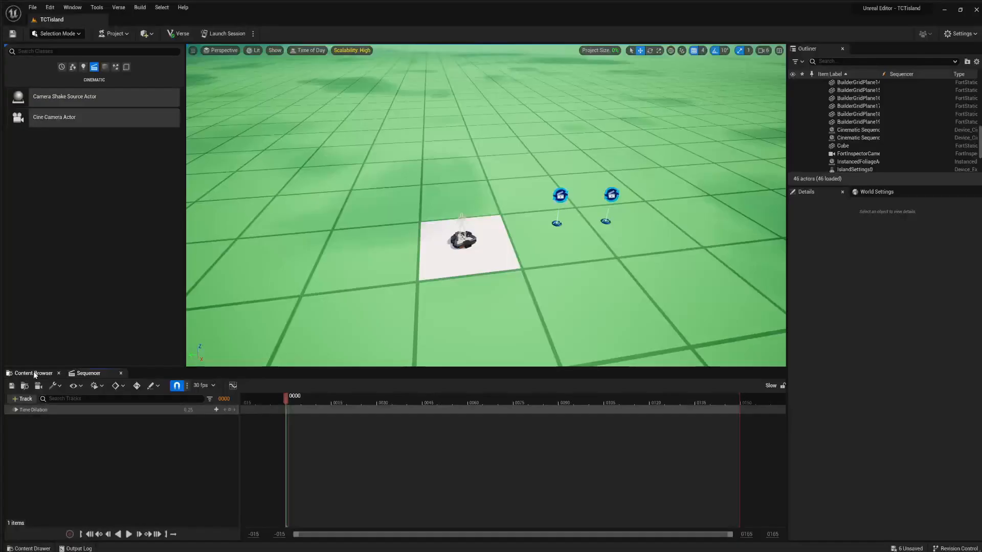
{"action": "left_click", "coordinate": [21, 399]}
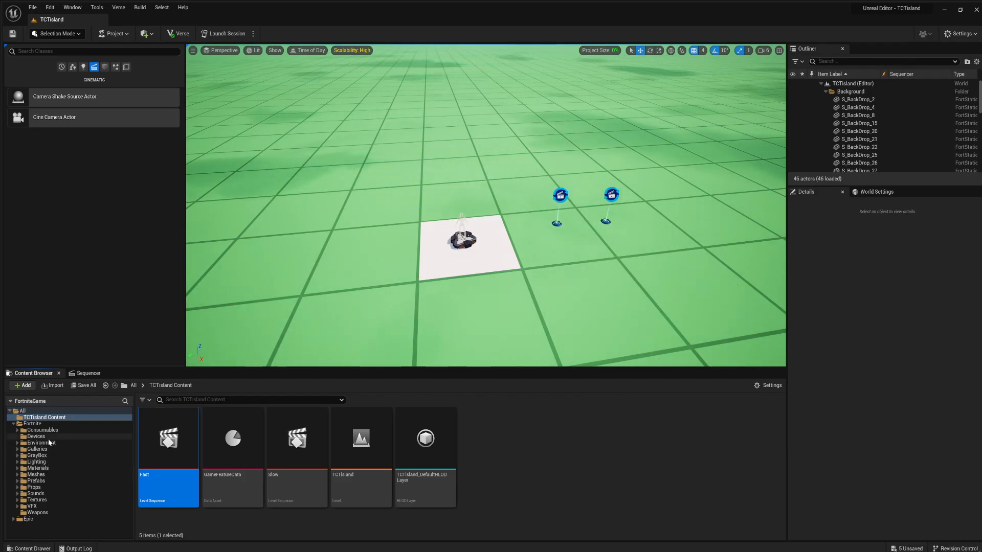
- Search Devices for 'button' and place and position three Button devices
{"action": "left_click", "coordinate": [36, 436]}
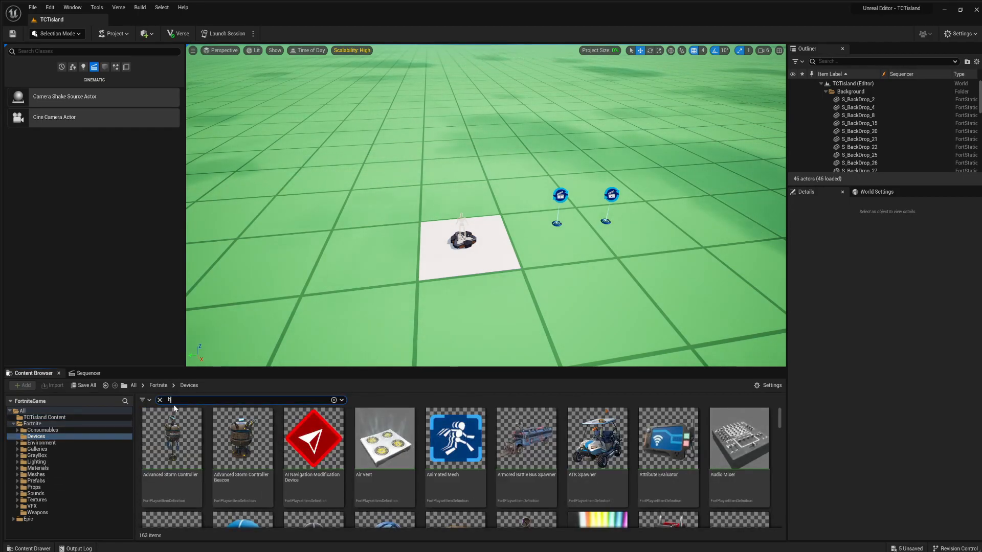
{"action": "type", "text": "utt"}
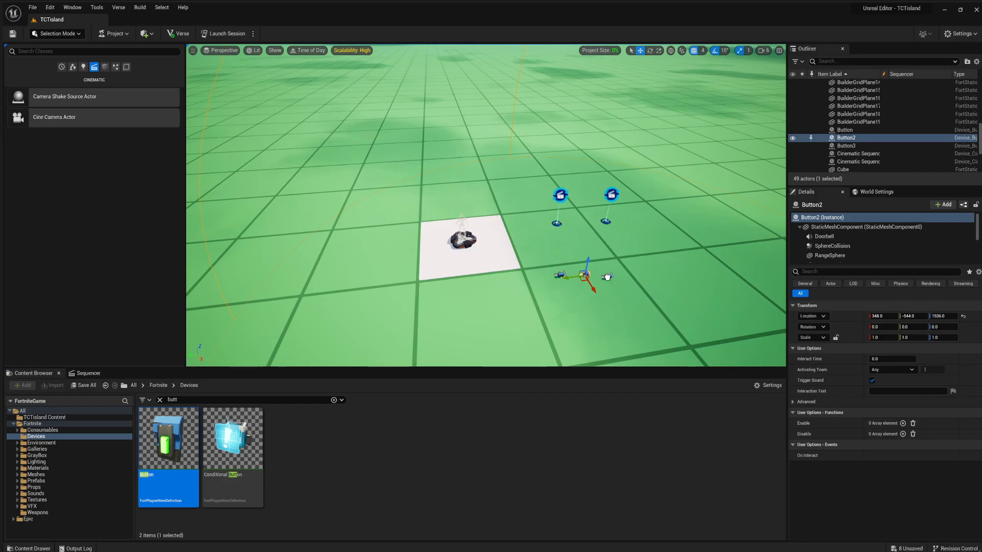
{"action": "left_click", "coordinate": [845, 146]}
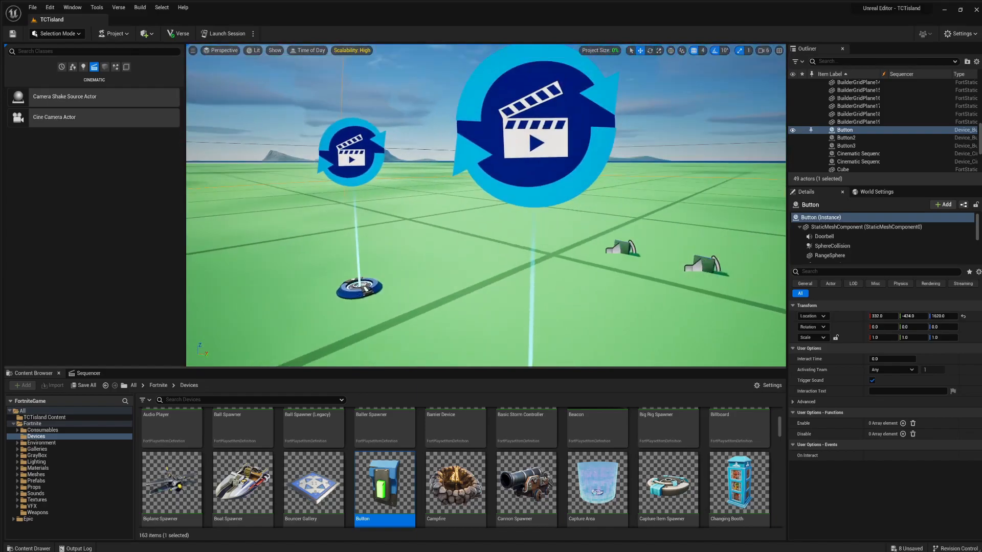
{"action": "left_click", "coordinate": [847, 138]}
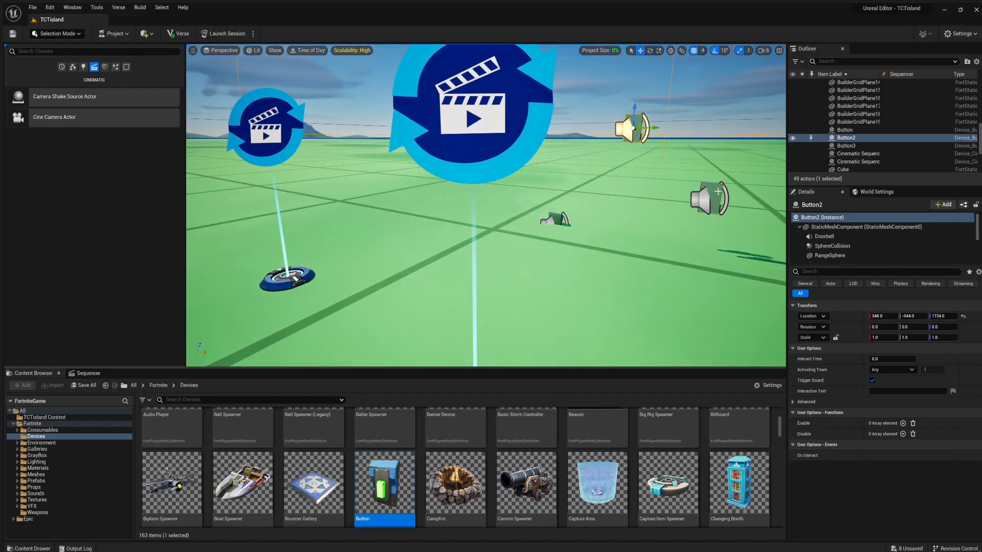
{"action": "left_click", "coordinate": [845, 129]}
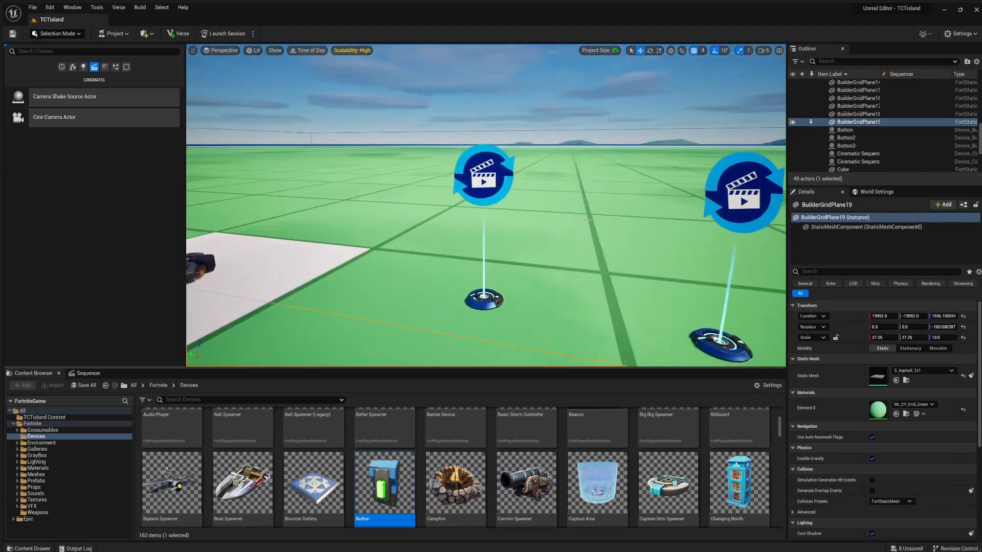
- Inspect both cinematic devices and buttons, confirming the first device's Sequence is Slow
{"action": "left_click", "coordinate": [858, 162]}
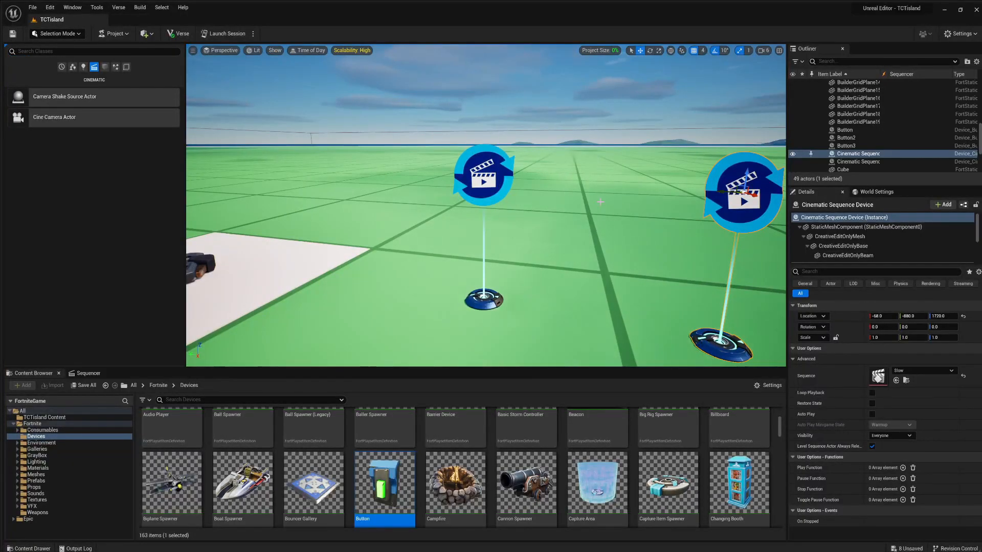
{"action": "left_click", "coordinate": [858, 161]}
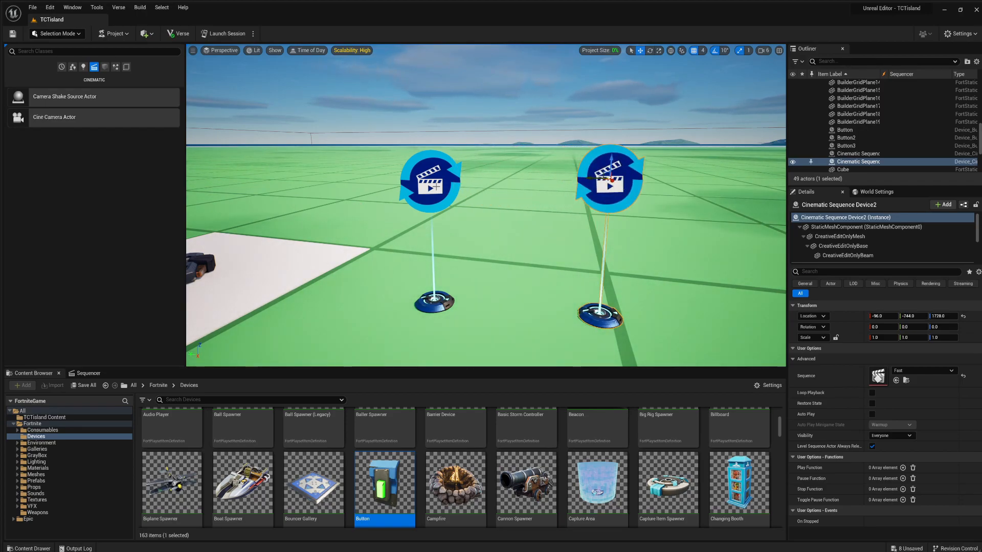
{"action": "left_click", "coordinate": [858, 154]}
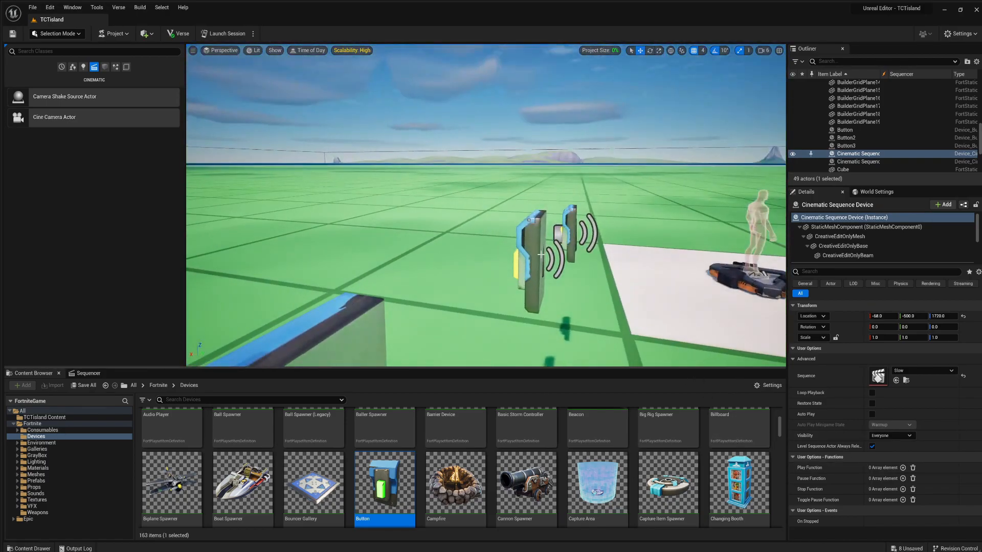
{"action": "left_click", "coordinate": [844, 129]}
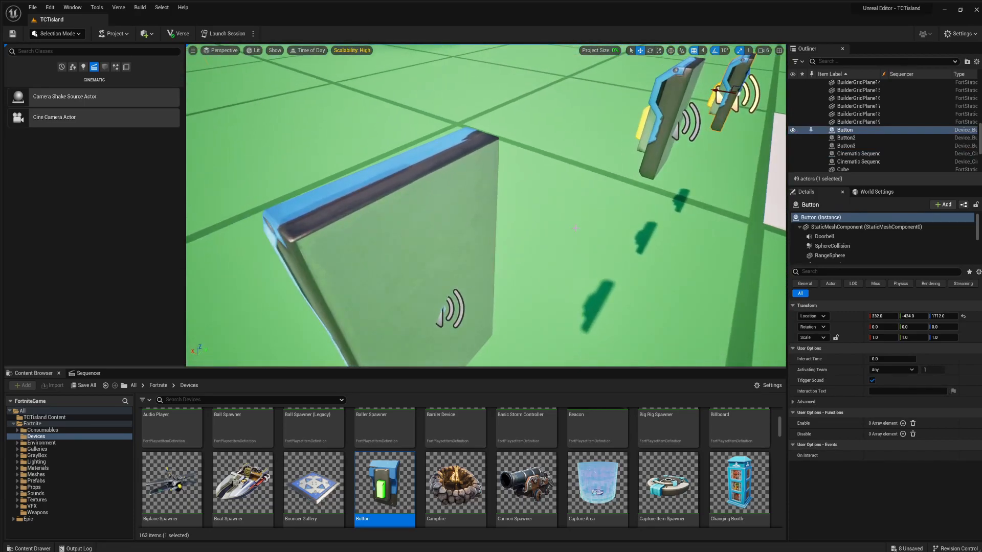
{"action": "left_click", "coordinate": [845, 146]}
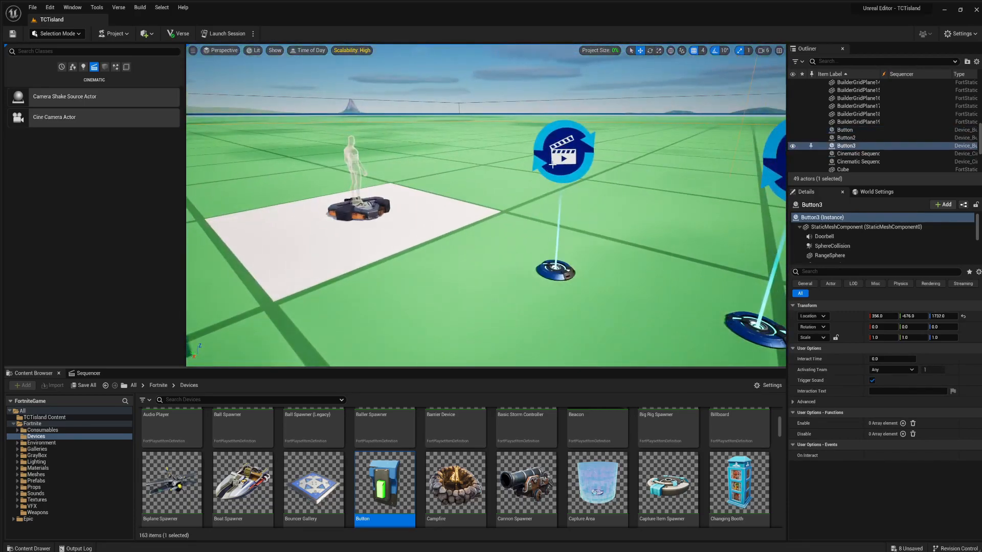
{"action": "left_click", "coordinate": [858, 153]}
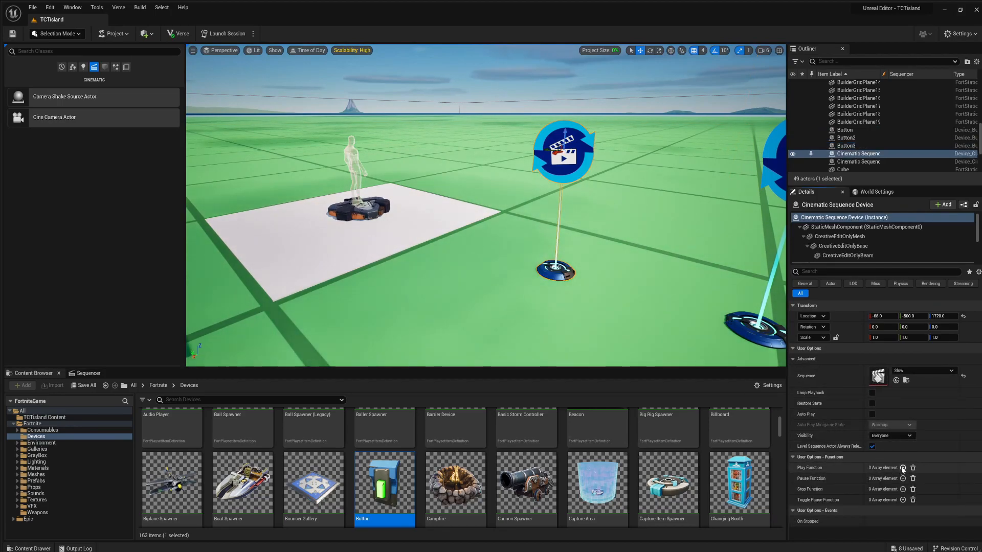
- Add Play Function triggers: Button On Interact for Slow, Button3 for Fast
{"action": "left_click", "coordinate": [903, 467]}
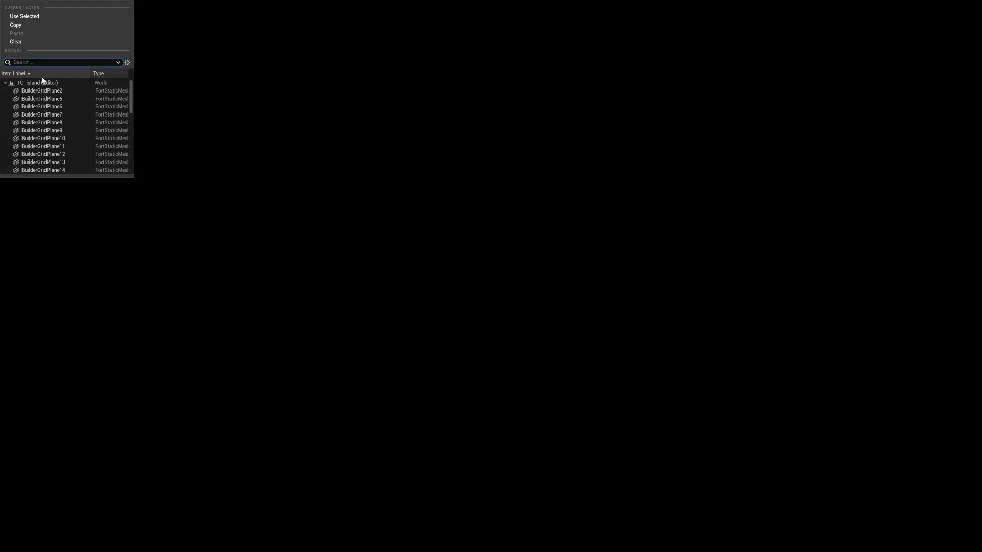
{"action": "type", "text": "butt"}
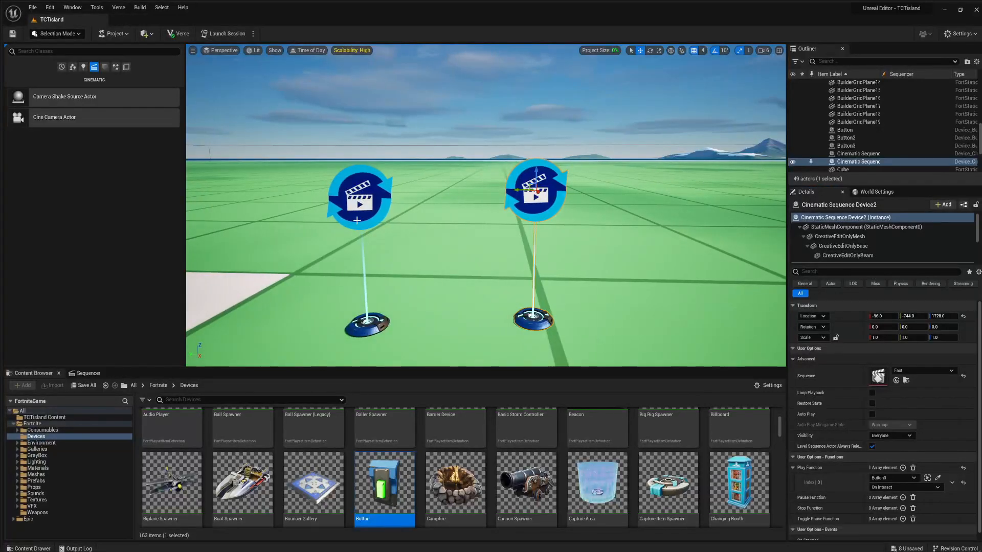
{"action": "left_click", "coordinate": [858, 153]}
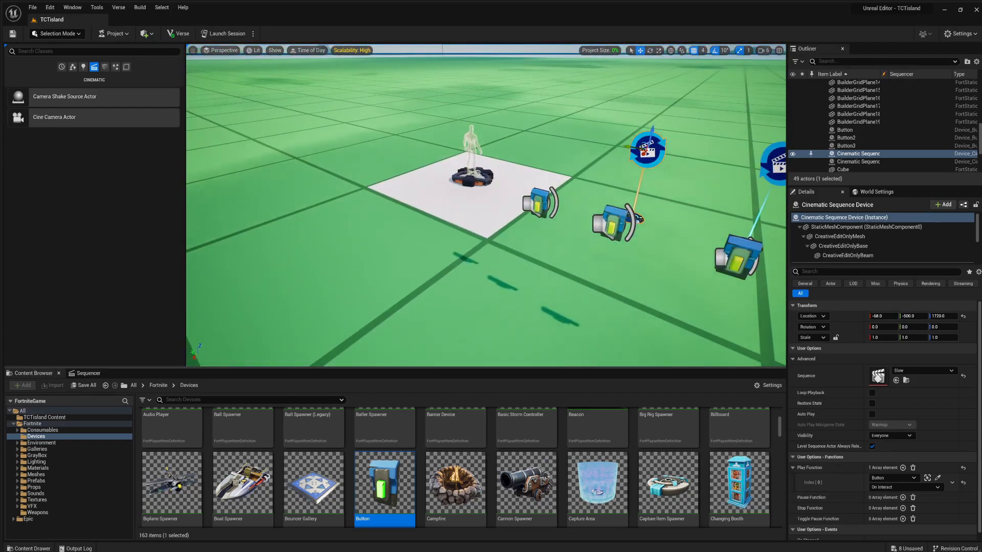
{"action": "left_click", "coordinate": [844, 130]}
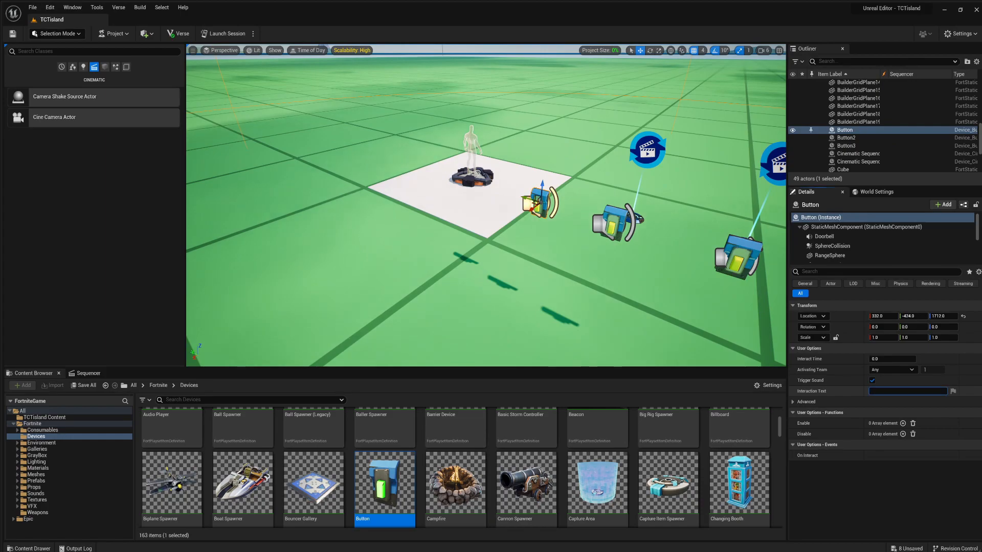
- Set Interaction Text to SLOW MOTION, FAST MOTION (Button3) and NORMAL SPEED (Button2)
{"action": "type", "text": "SLOW MOTI"}
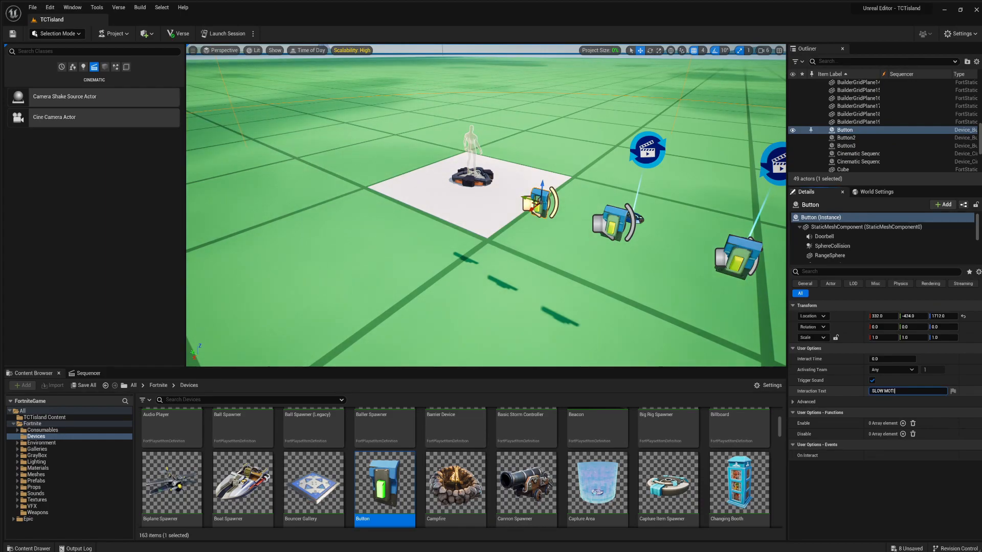
{"action": "left_click", "coordinate": [846, 145]}
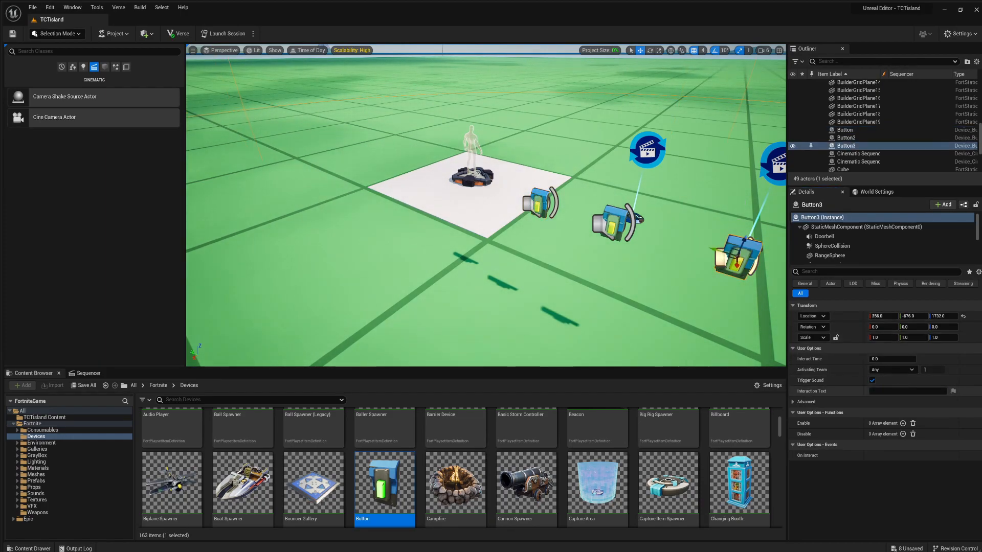
{"action": "type", "text": "FAST"}
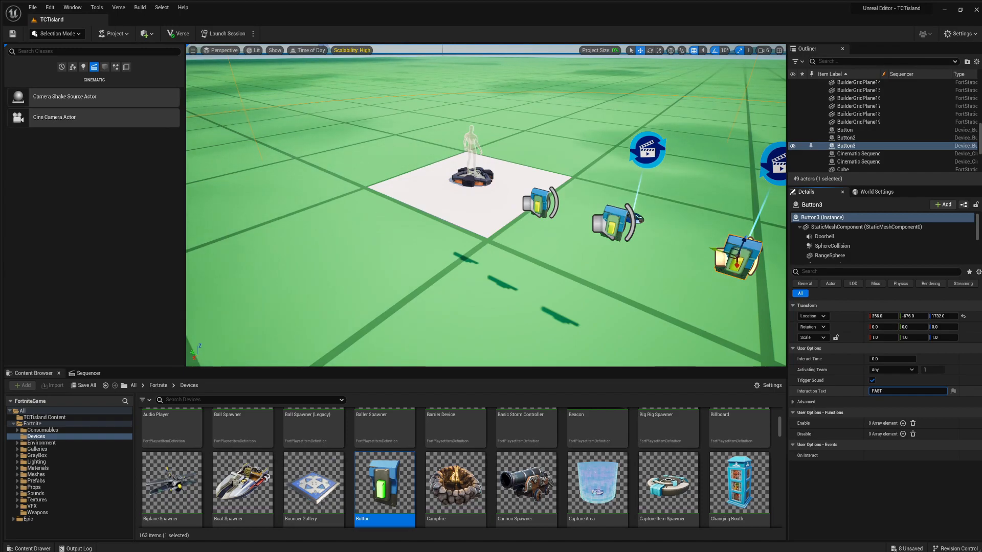
{"action": "type", "text": "MOTION"}
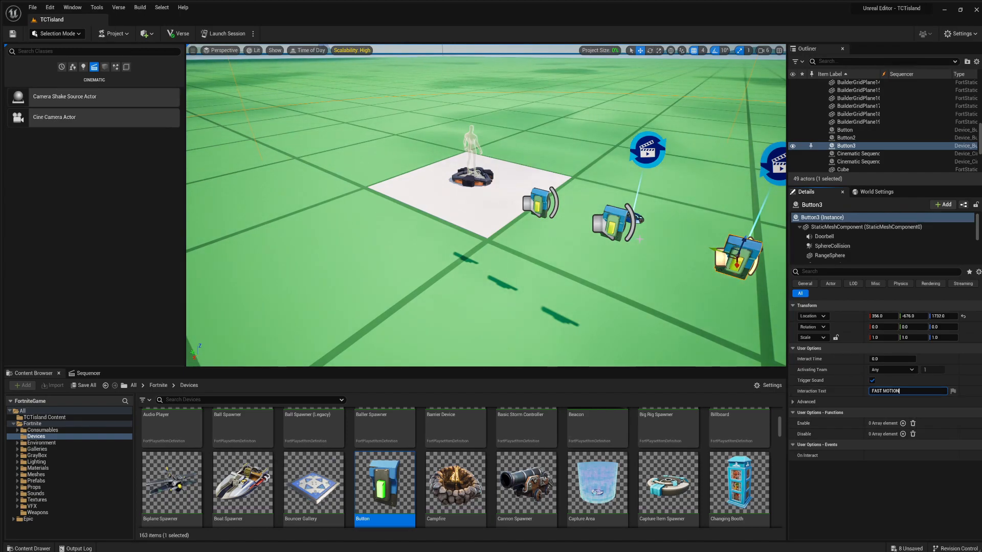
{"action": "left_click", "coordinate": [846, 138]}
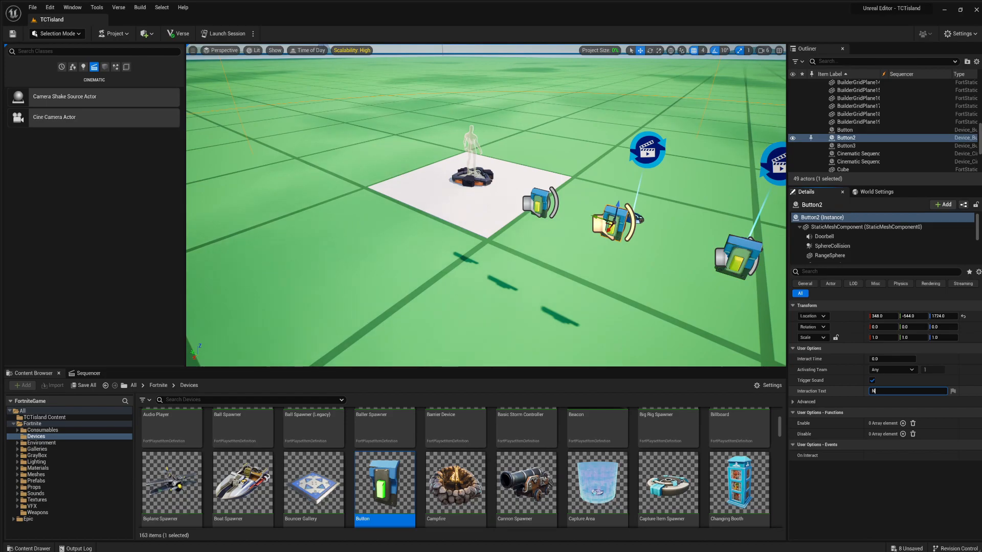
{"action": "type", "text": "ORMAL SPEED"}
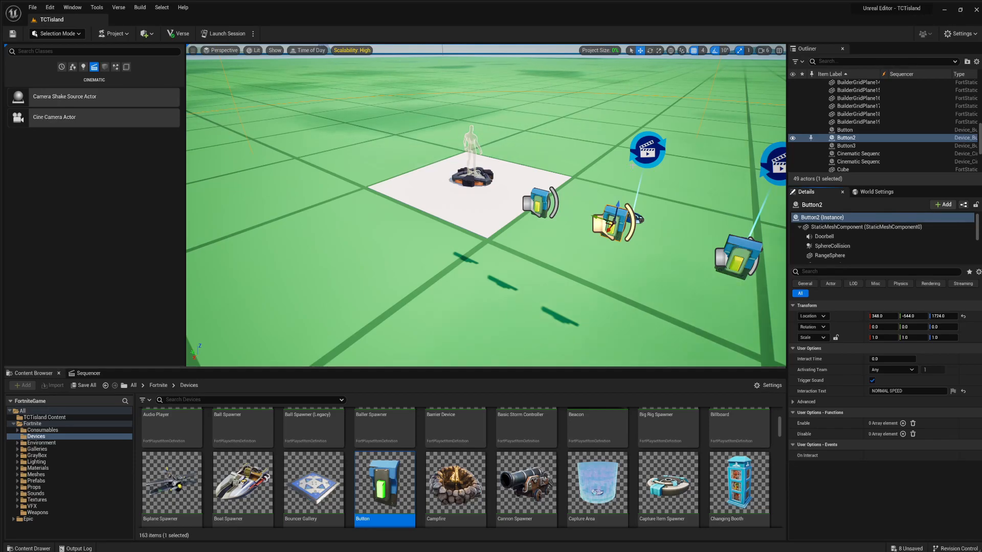
{"action": "left_click", "coordinate": [858, 154]}
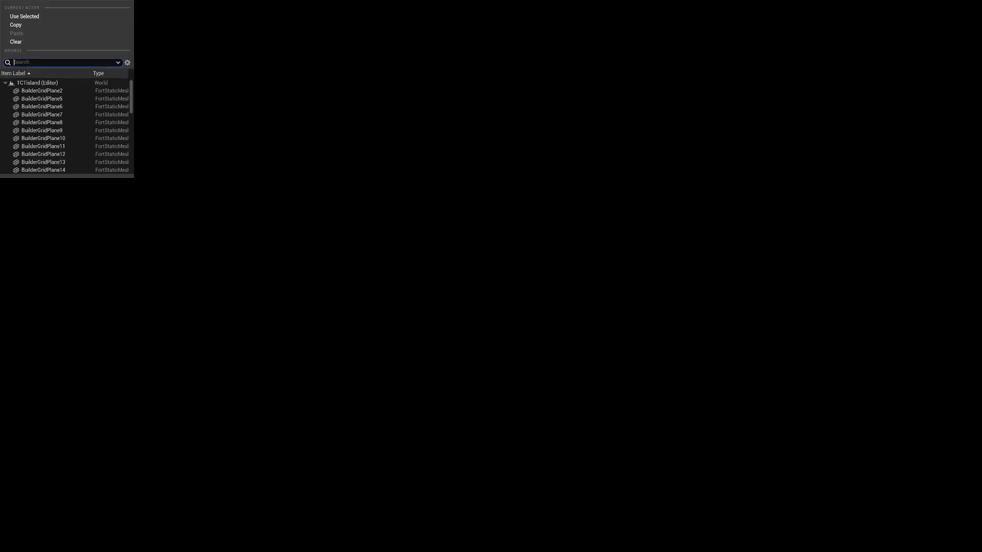
- Set Button2 On Interact as the Stop Function on both sequence devices, then recheck button labels
{"action": "type", "text": "b"}
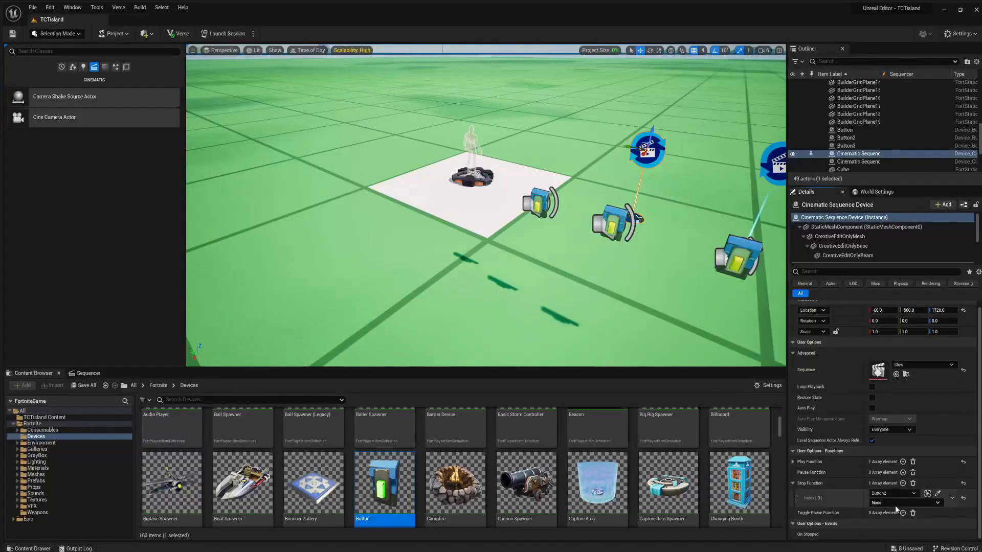
{"action": "left_click", "coordinate": [859, 161]}
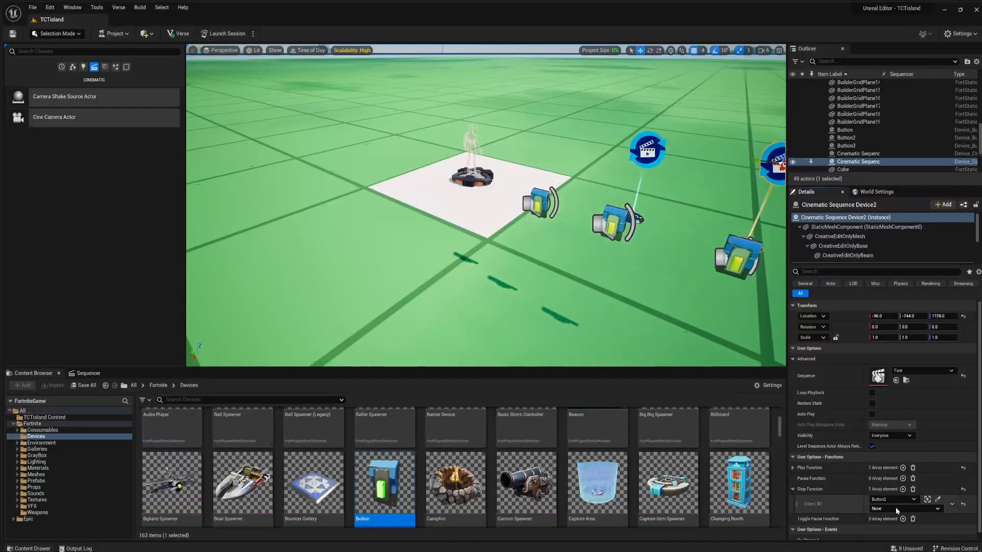
{"action": "left_click", "coordinate": [846, 137]}
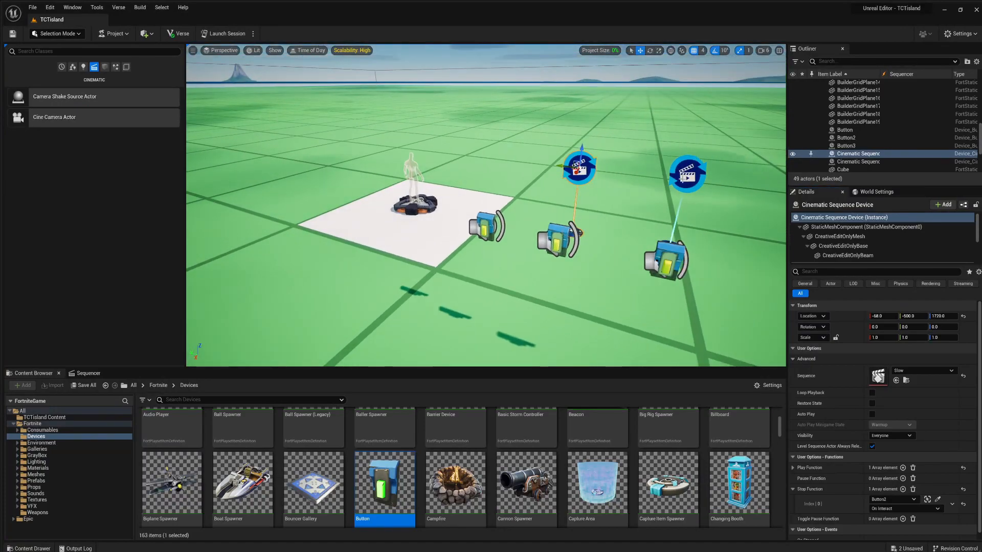
{"action": "left_click", "coordinate": [846, 145]}
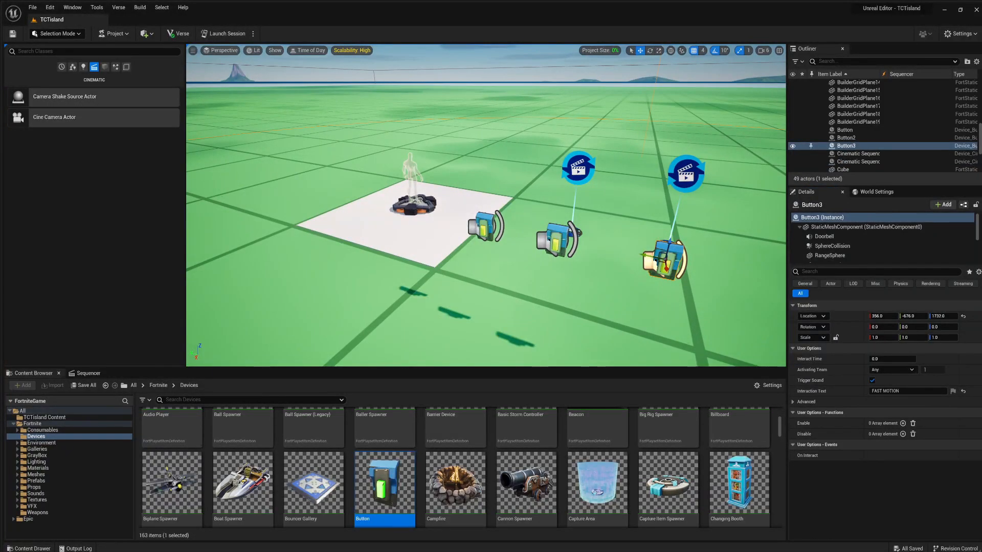
{"action": "left_click", "coordinate": [845, 130]}
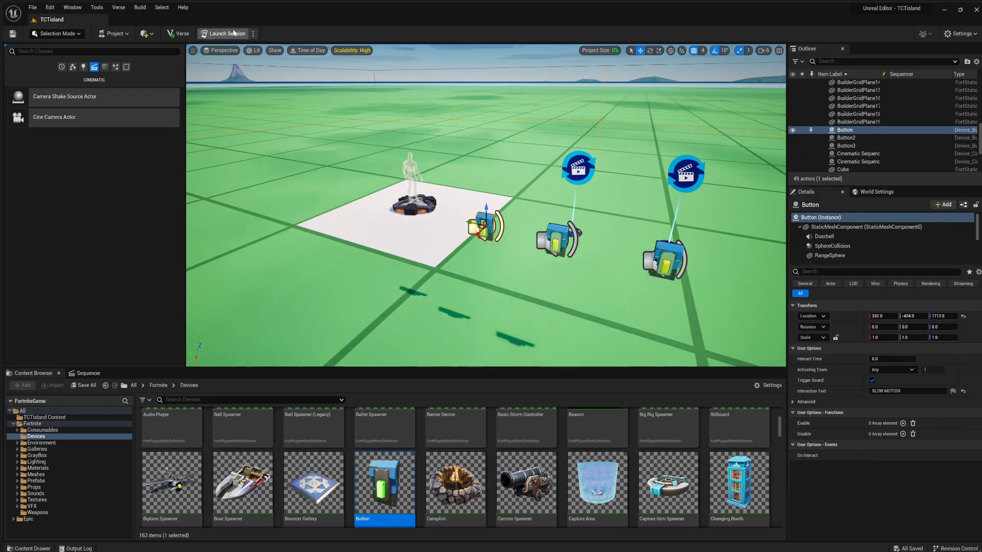
- Launch a test session of TCTisland and start the game from the in-game menu
{"action": "left_click", "coordinate": [224, 33]}
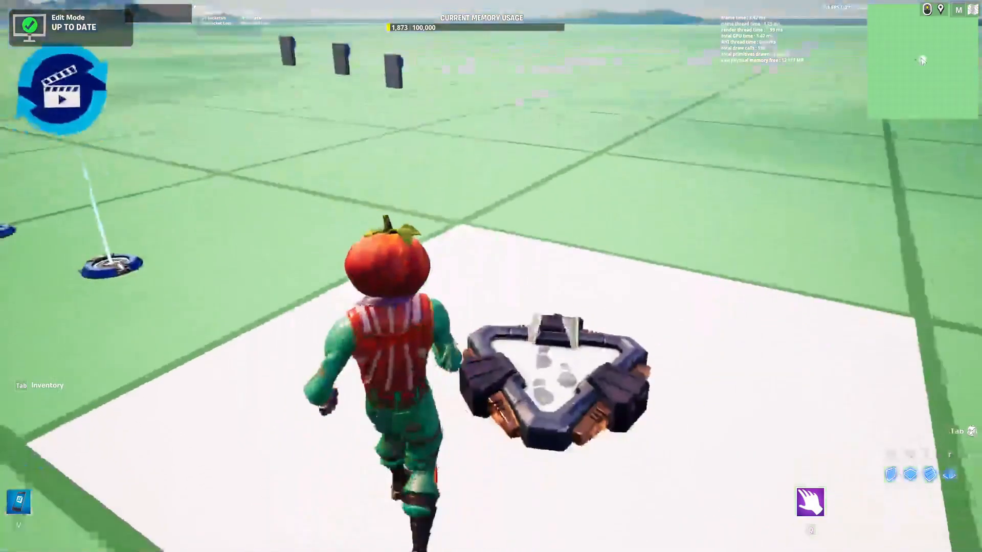
{"action": "key", "text": "Escape"}
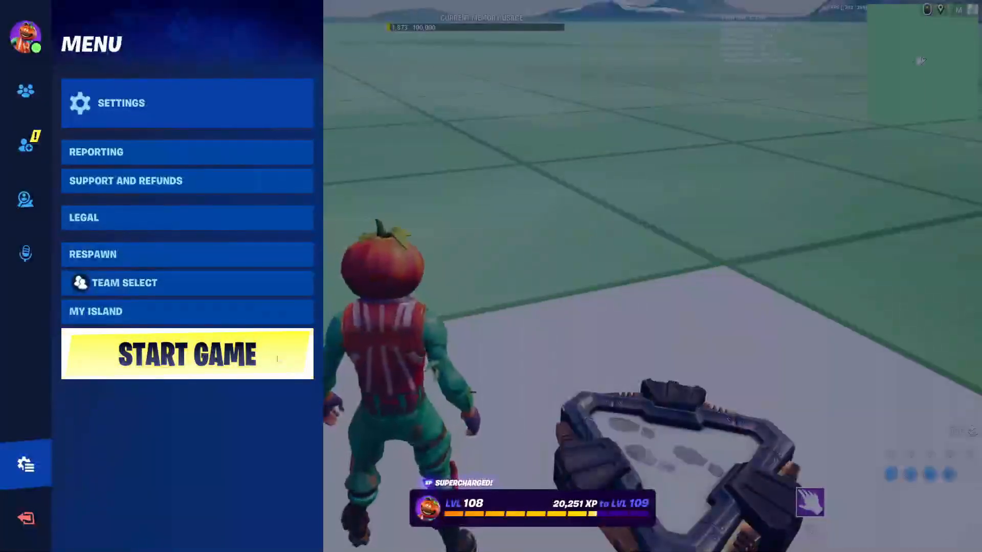
{"action": "left_click", "coordinate": [186, 354]}
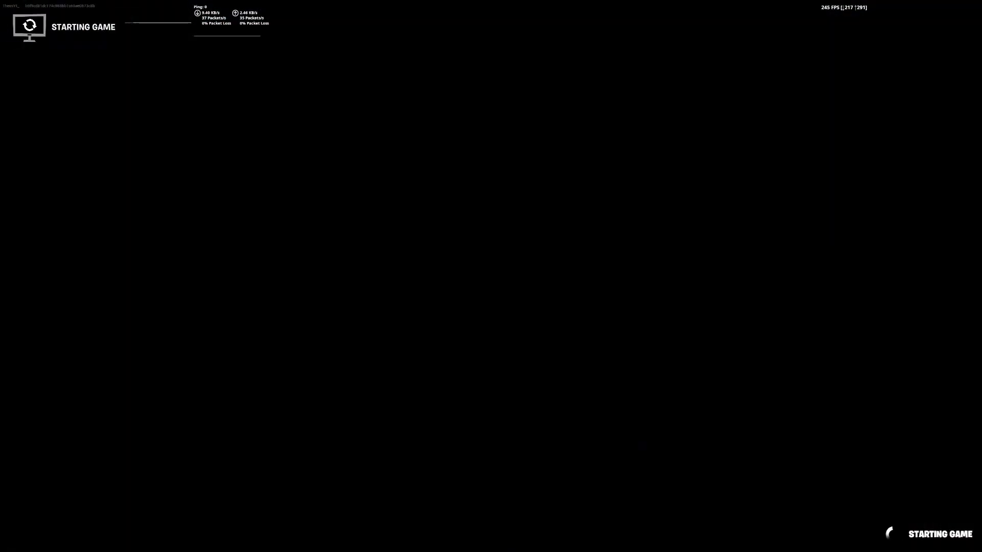